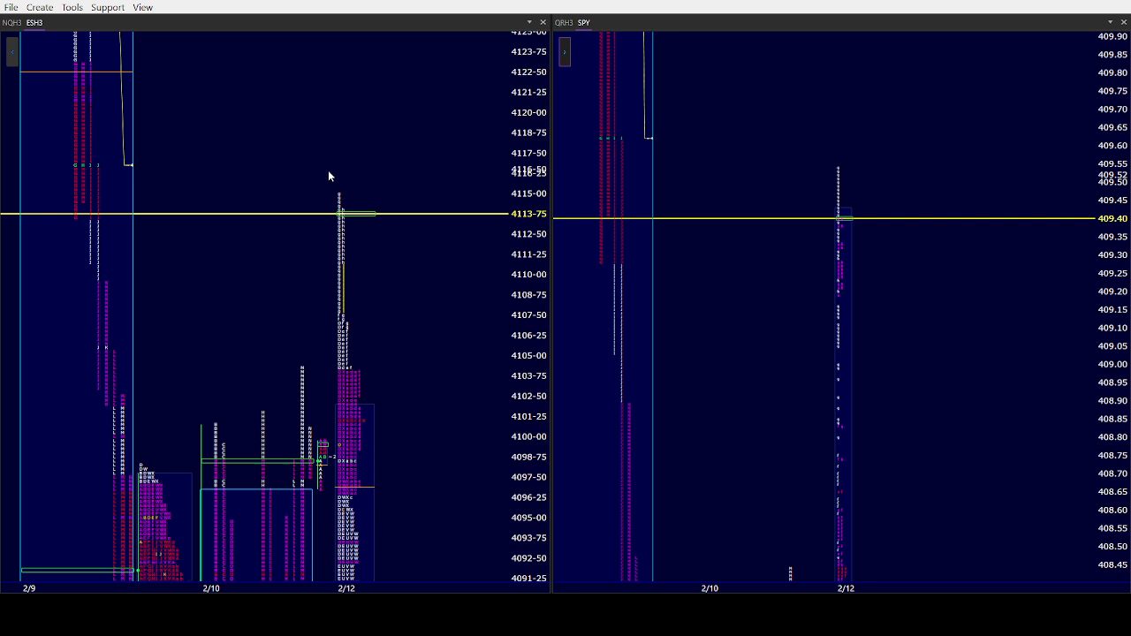
mouse_move(378, 182)
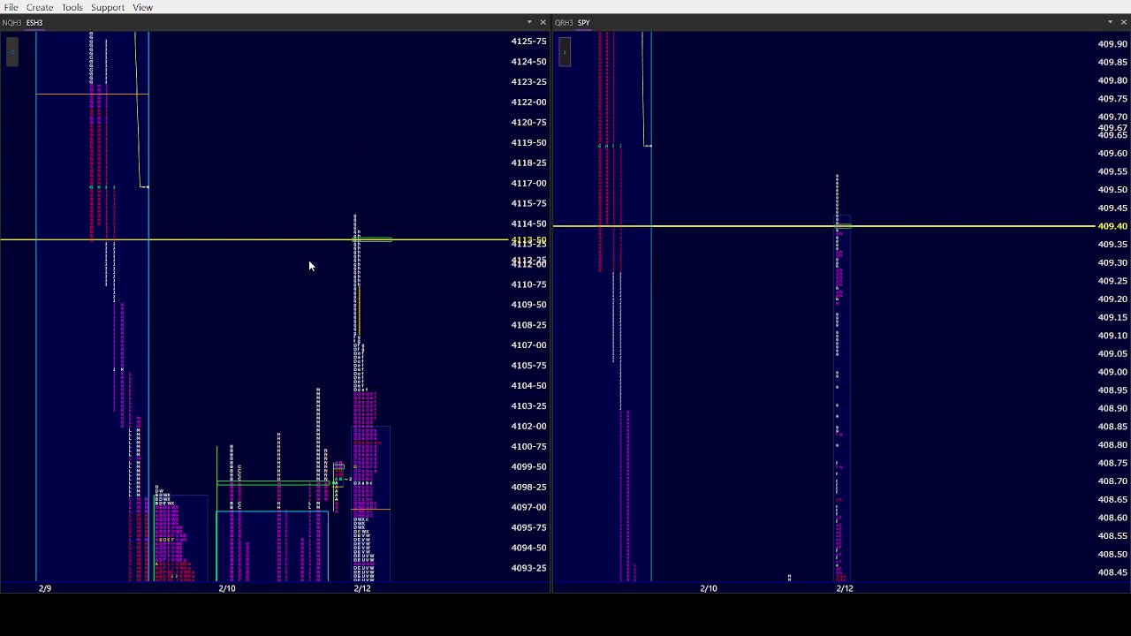
mouse_move(781, 364)
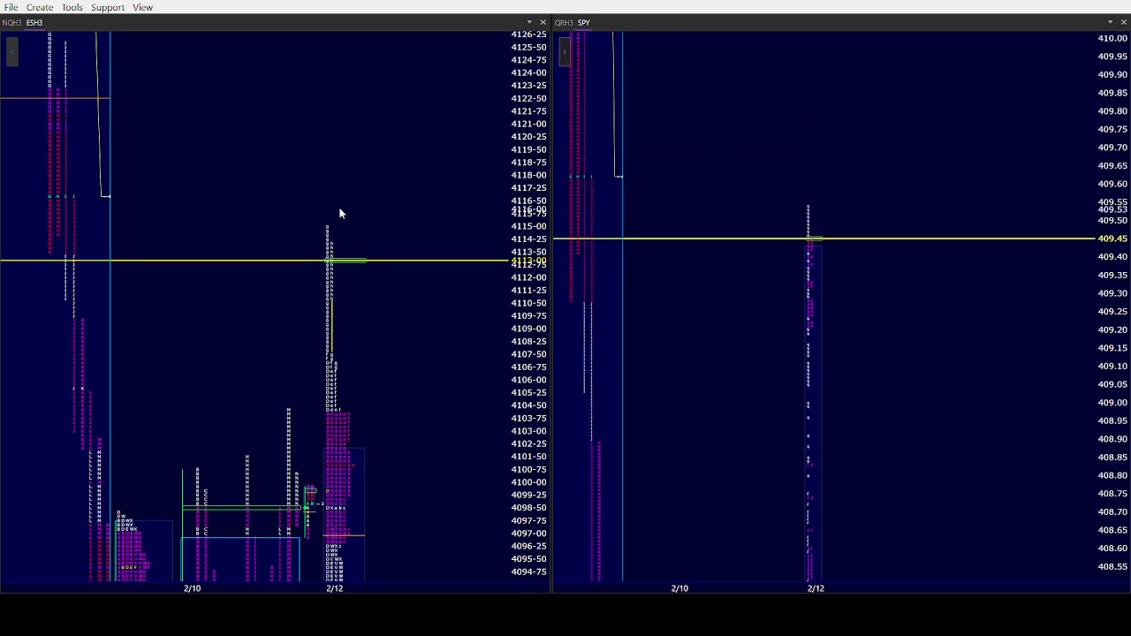
mouse_move(322, 220)
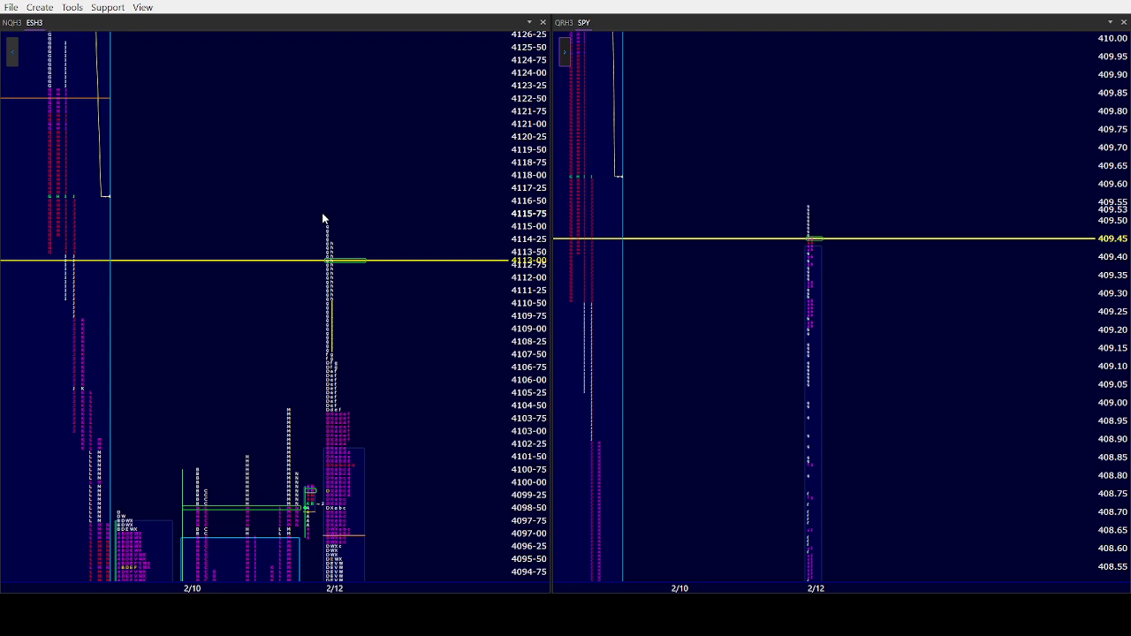
mouse_move(294, 240)
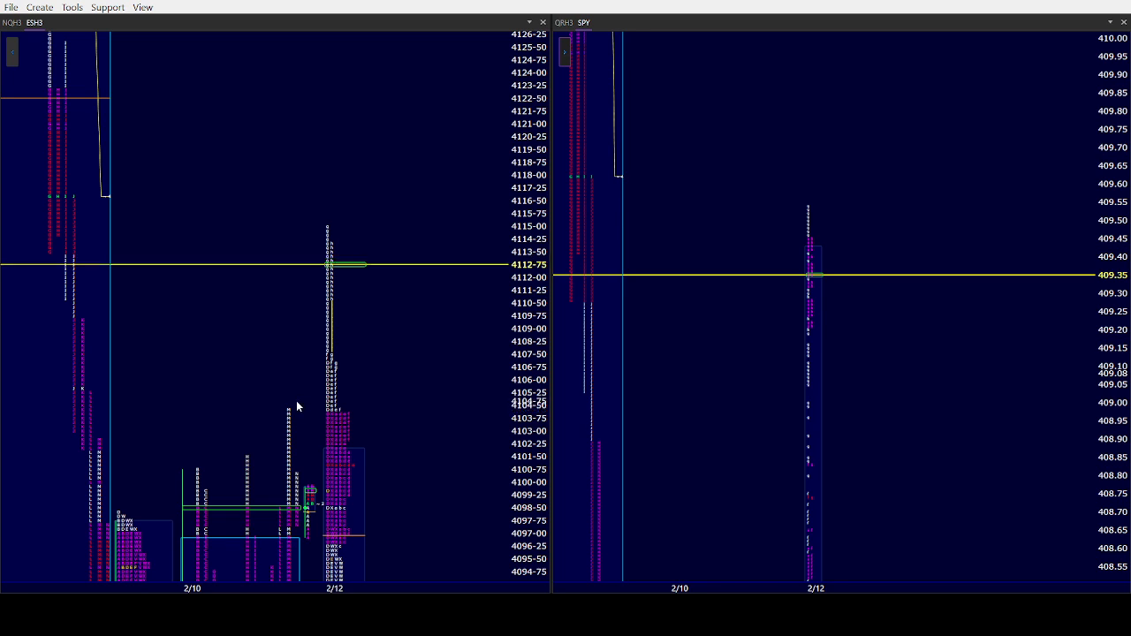
mouse_move(251, 410)
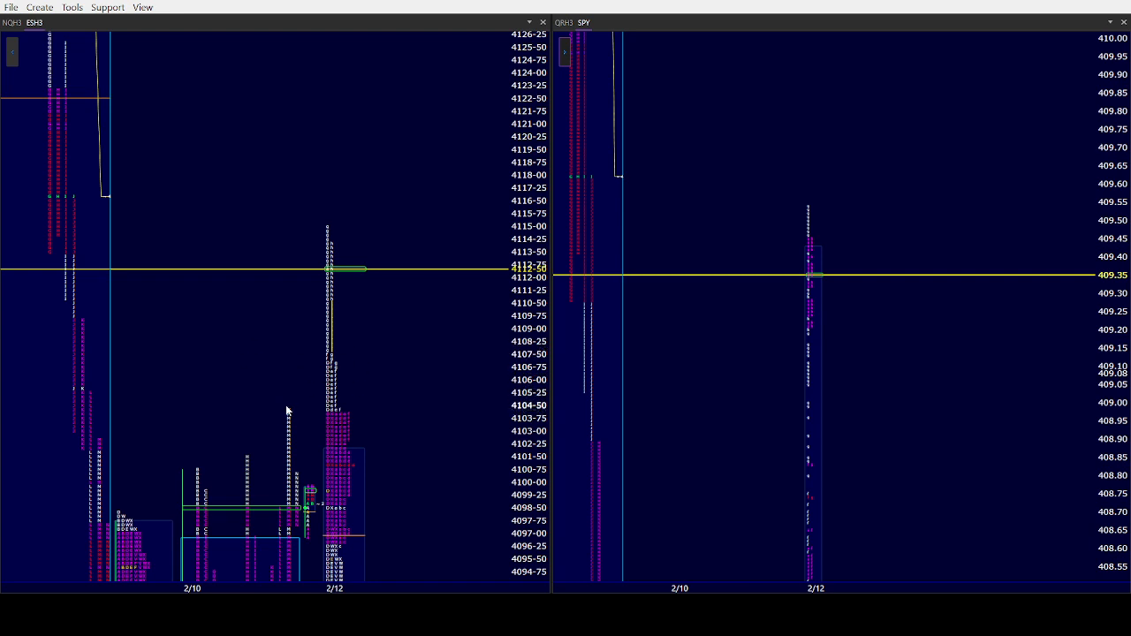
mouse_move(286, 369)
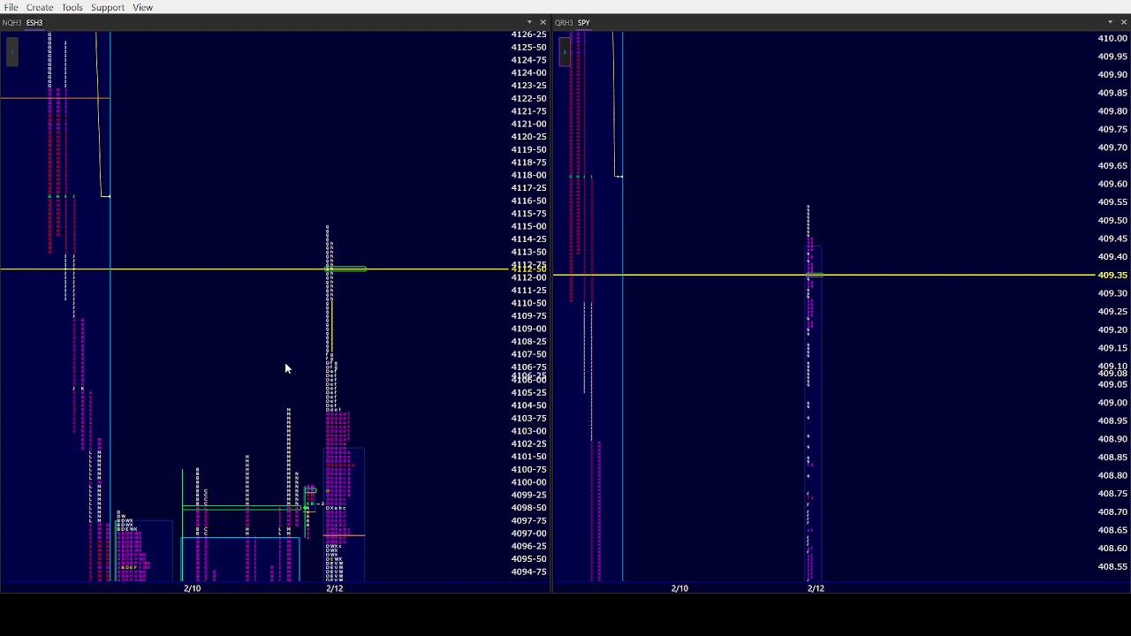
Scroll the ES profile's price scale so the 4089–4119 range of the 2/9 session is visible.
scroll(down, 3)
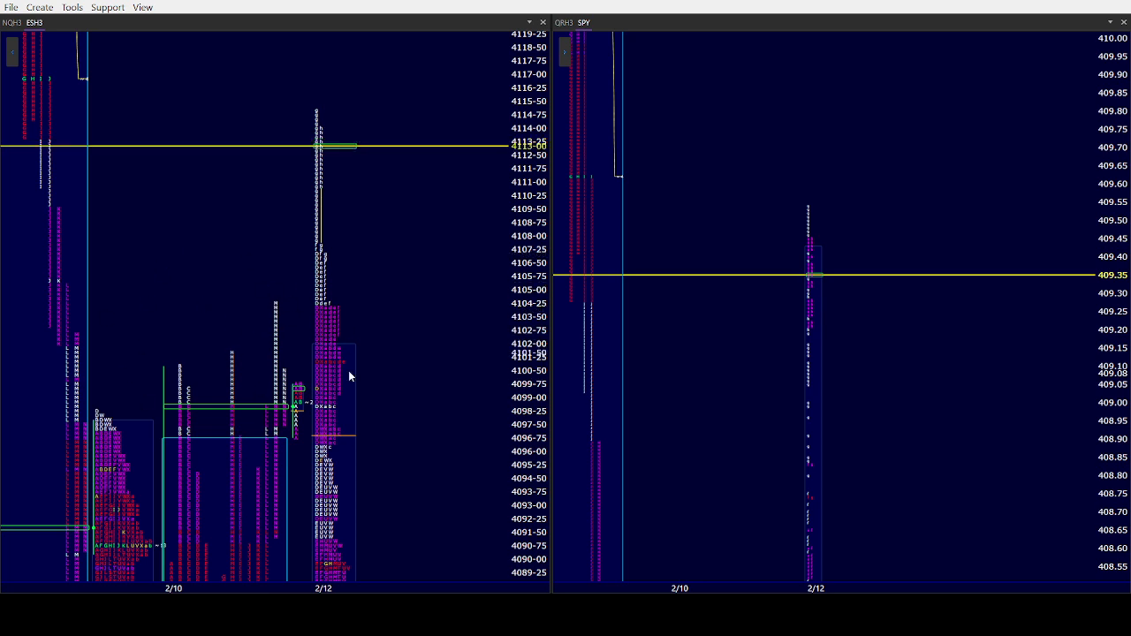
mouse_move(121, 273)
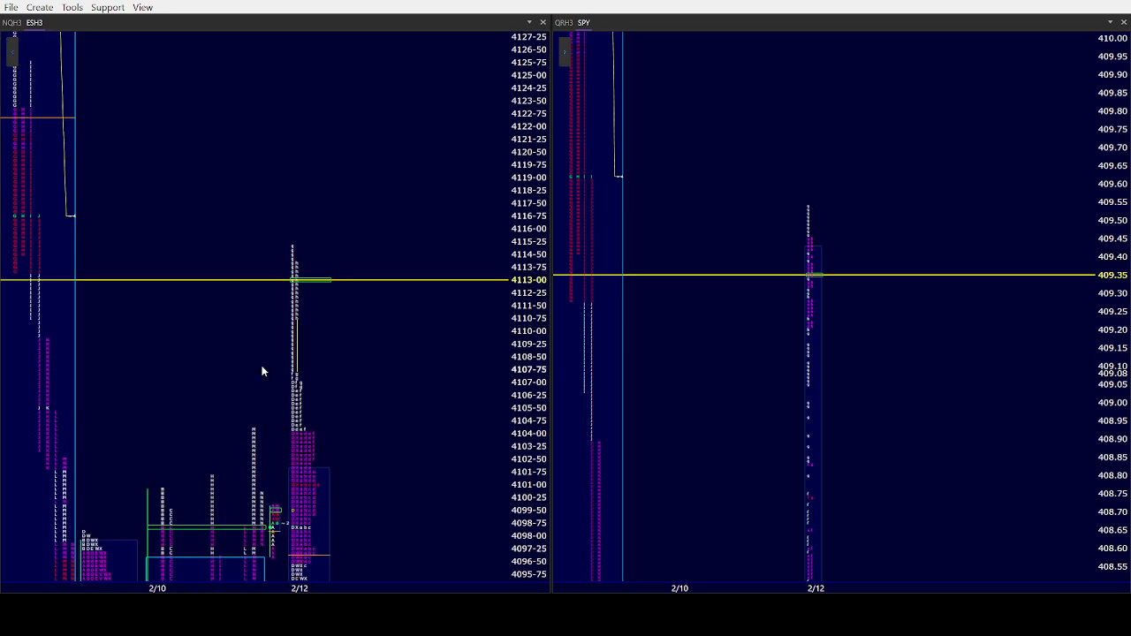
mouse_move(323, 325)
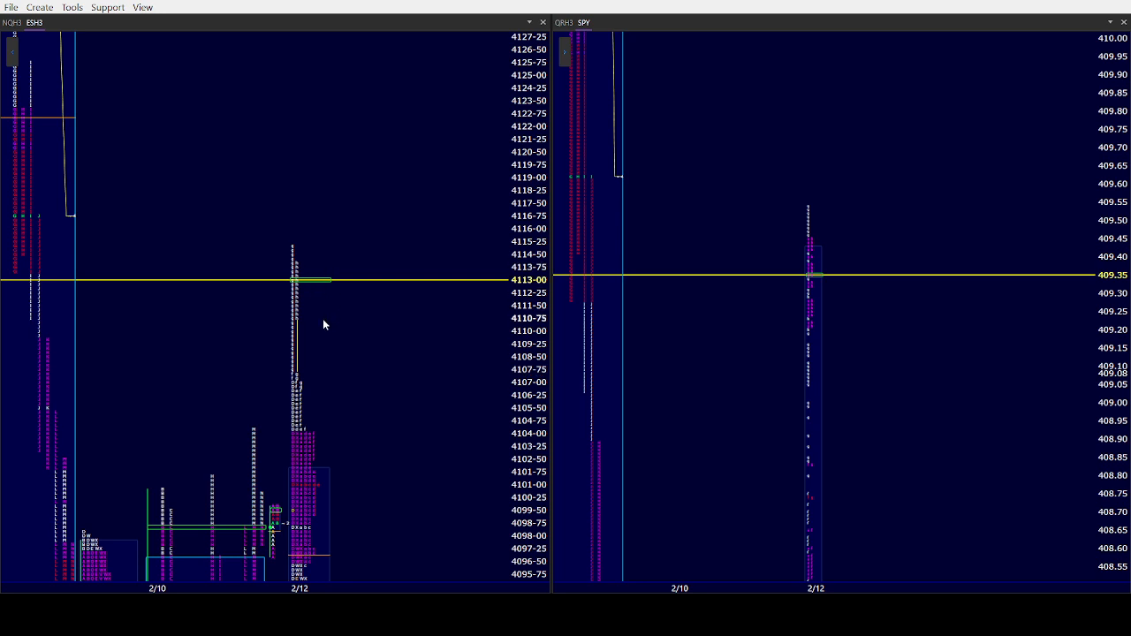
mouse_move(248, 382)
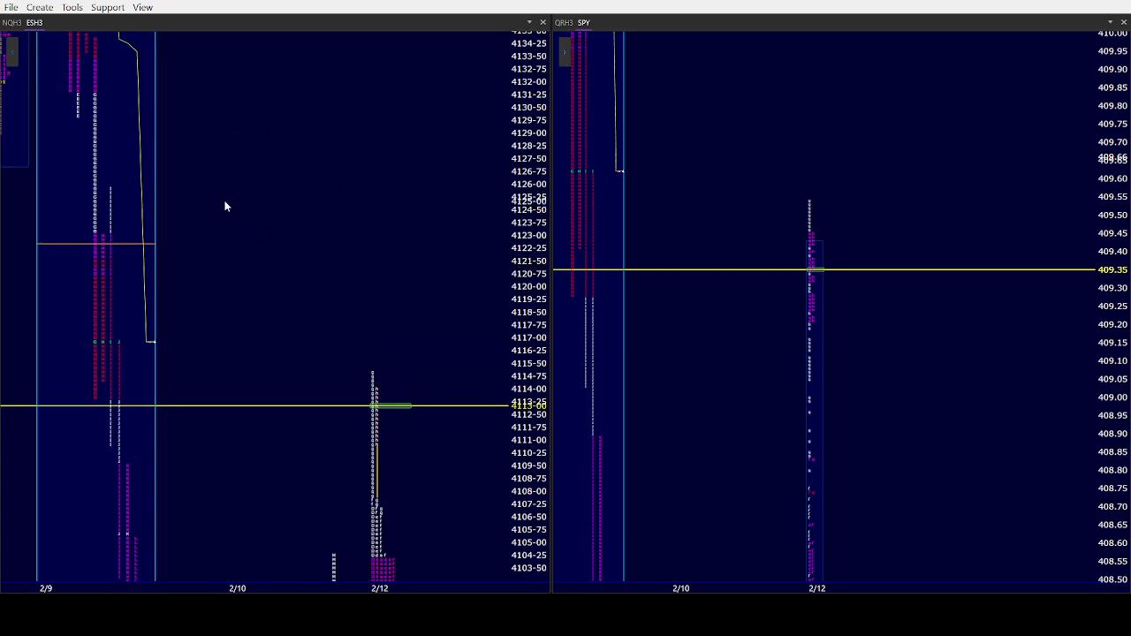
mouse_move(272, 127)
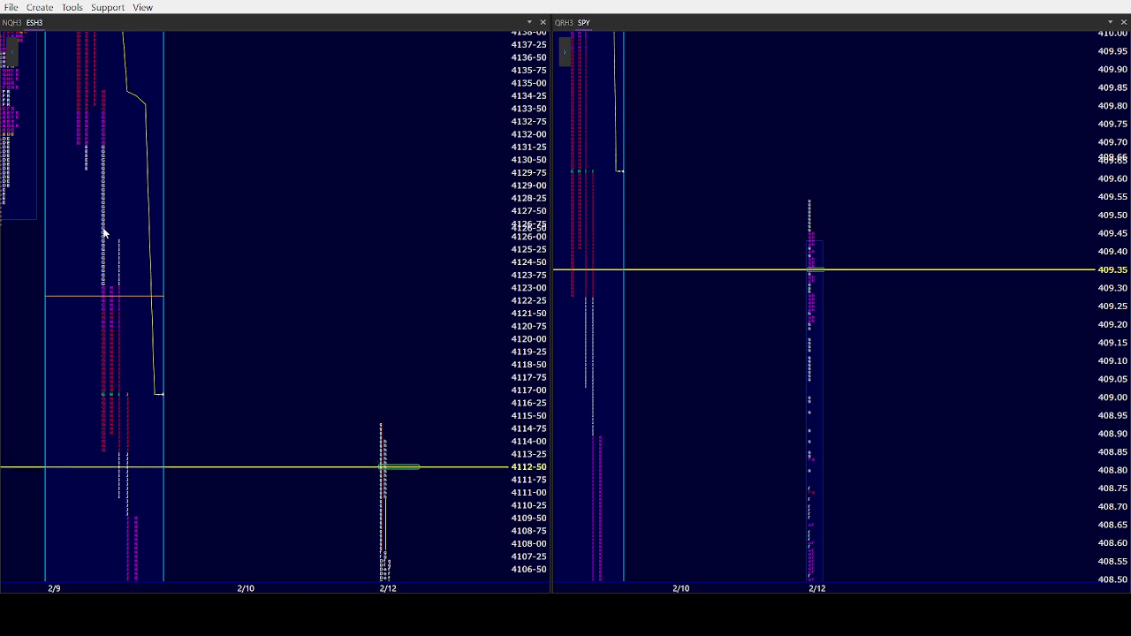
mouse_move(120, 244)
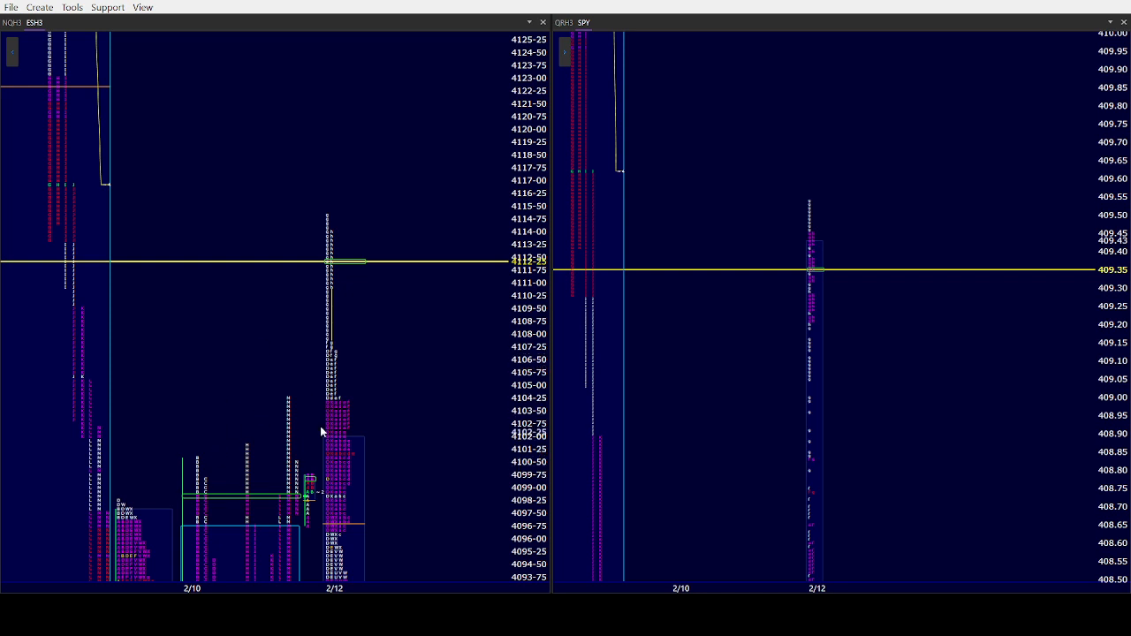
mouse_move(357, 334)
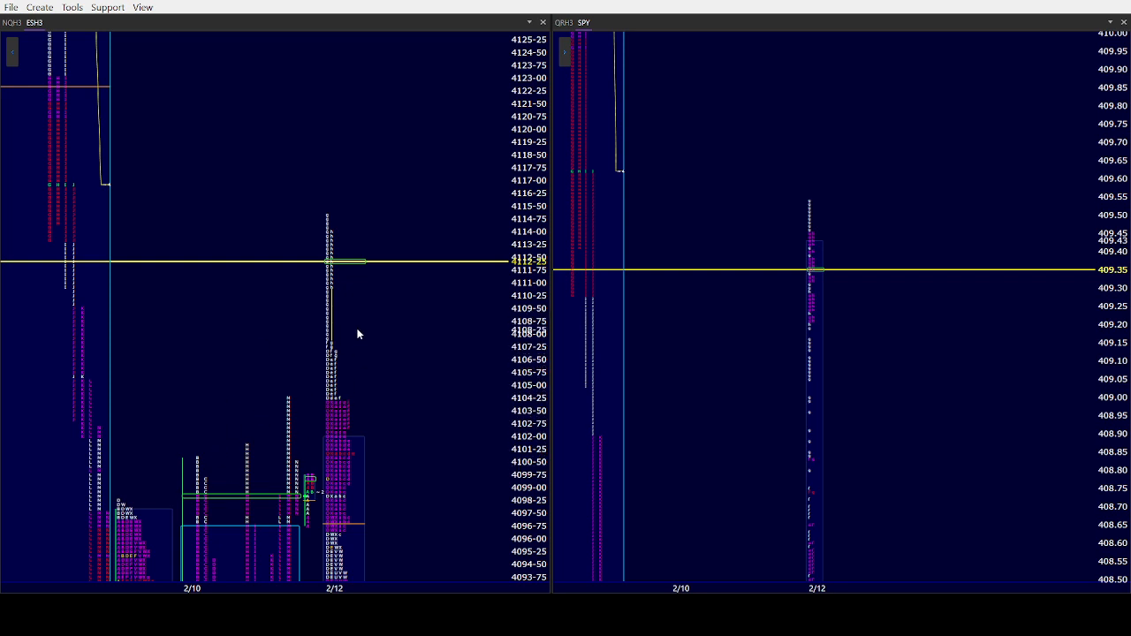
mouse_move(87, 315)
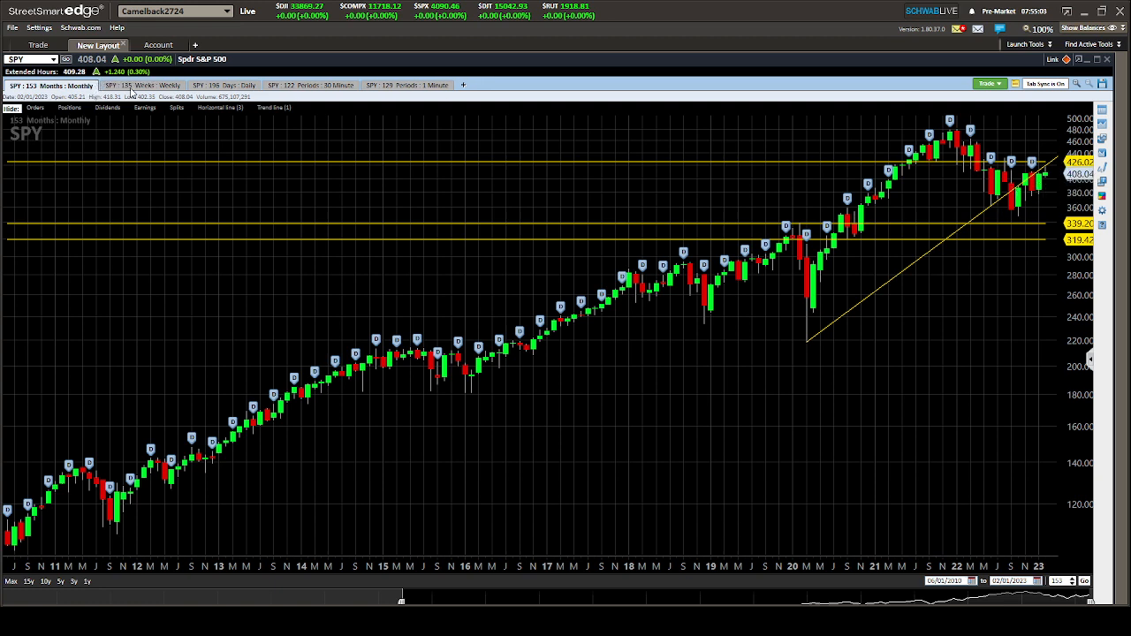
Switch SPY to the 131 Weeks: Weekly chart showing horizontal levels and the descending trendline.
click(141, 85)
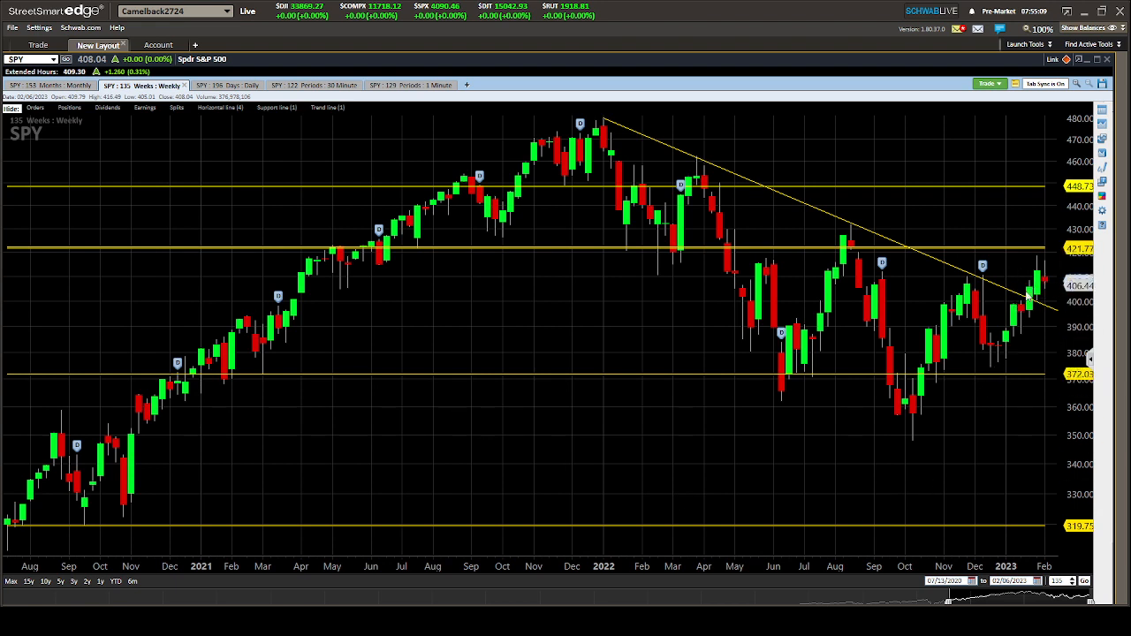
mouse_move(1043, 285)
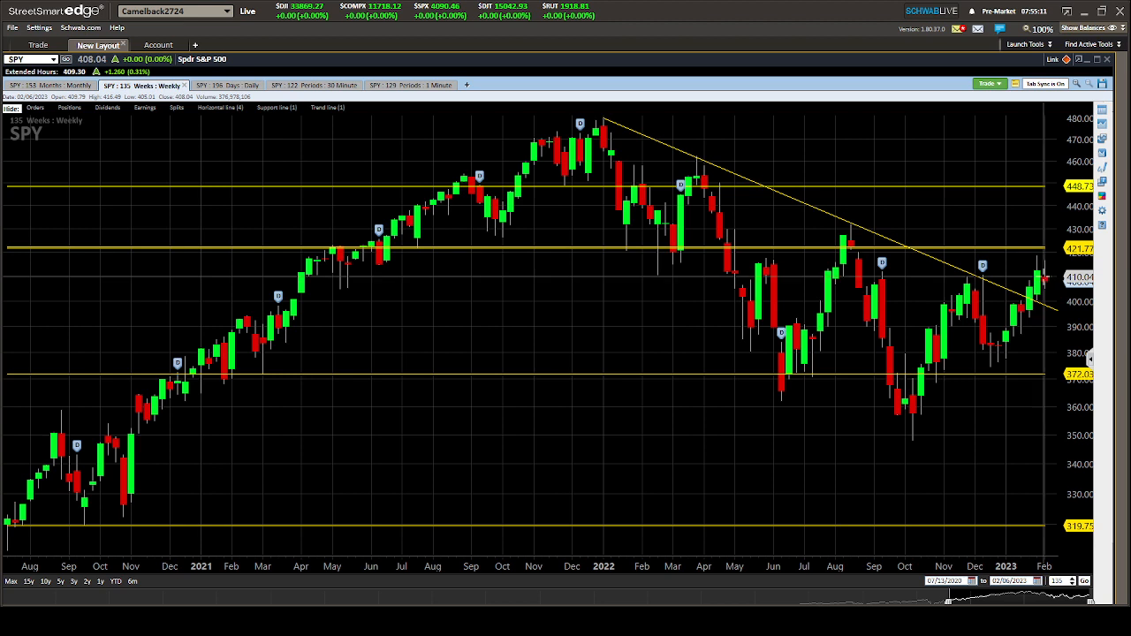
mouse_move(1047, 281)
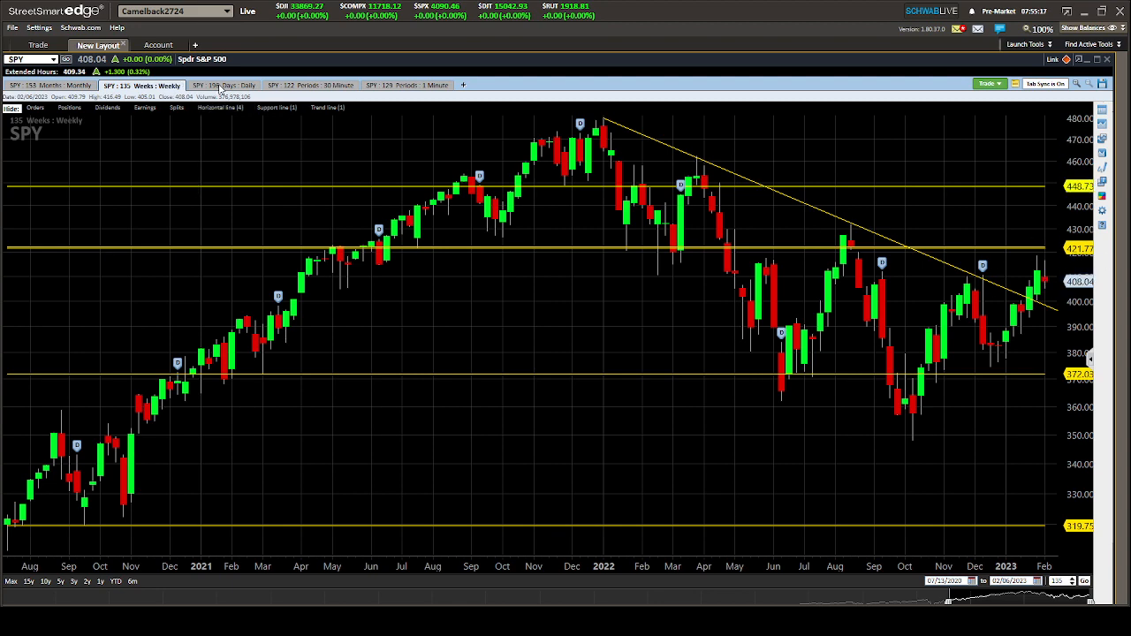
Switch SPY to the daily chart showing moving averages and descending trendlines since mid-2022.
click(223, 85)
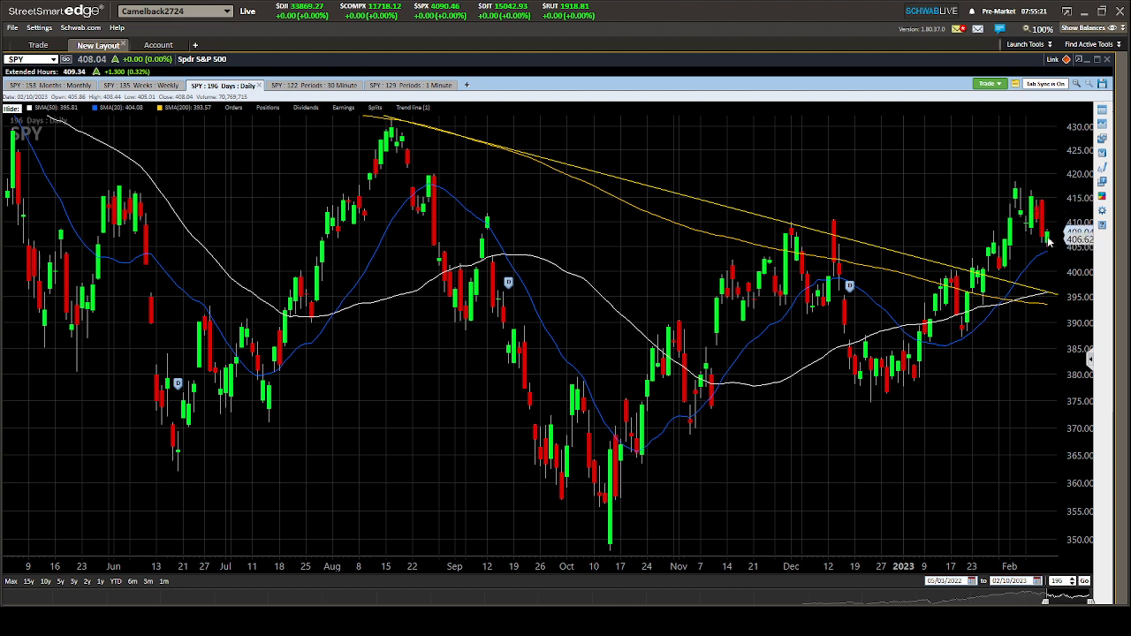
mouse_move(1049, 241)
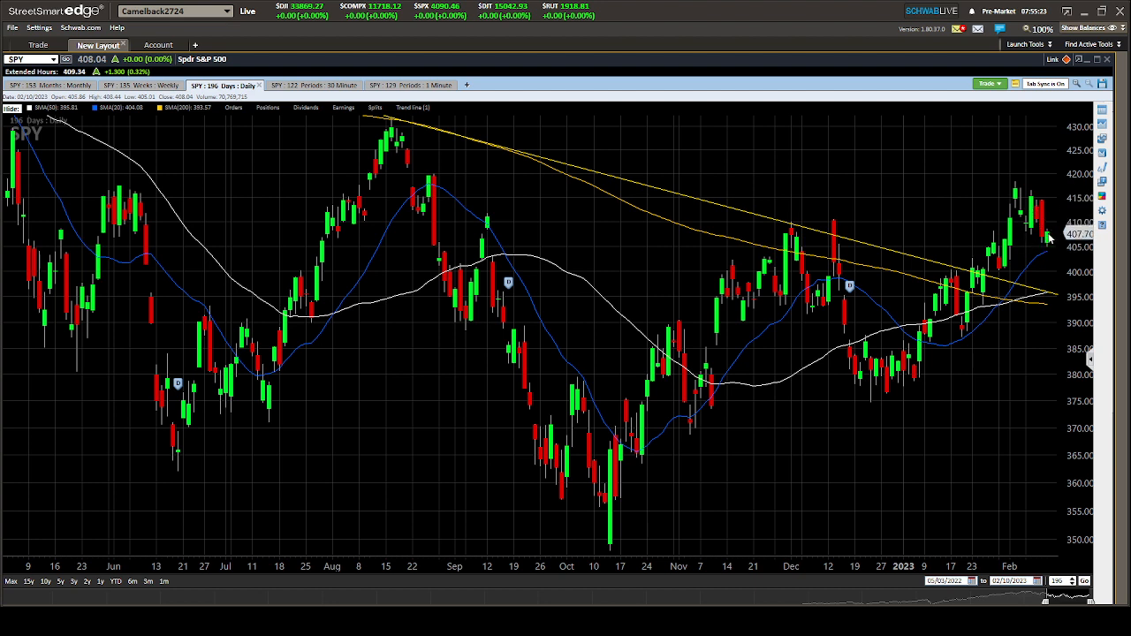
mouse_move(1018, 240)
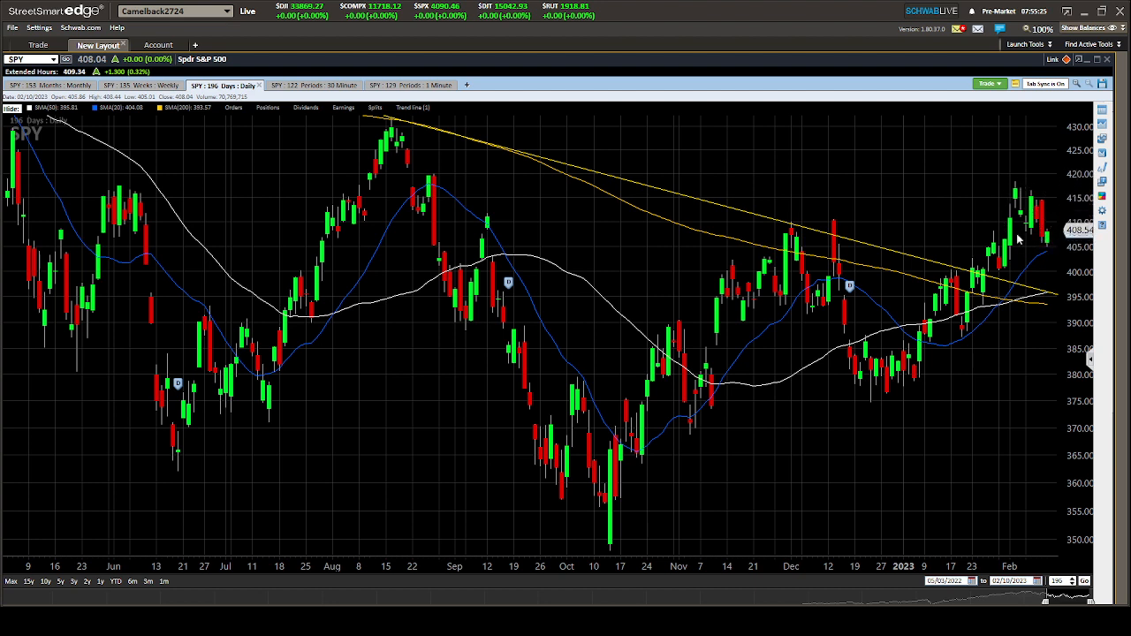
mouse_move(1047, 237)
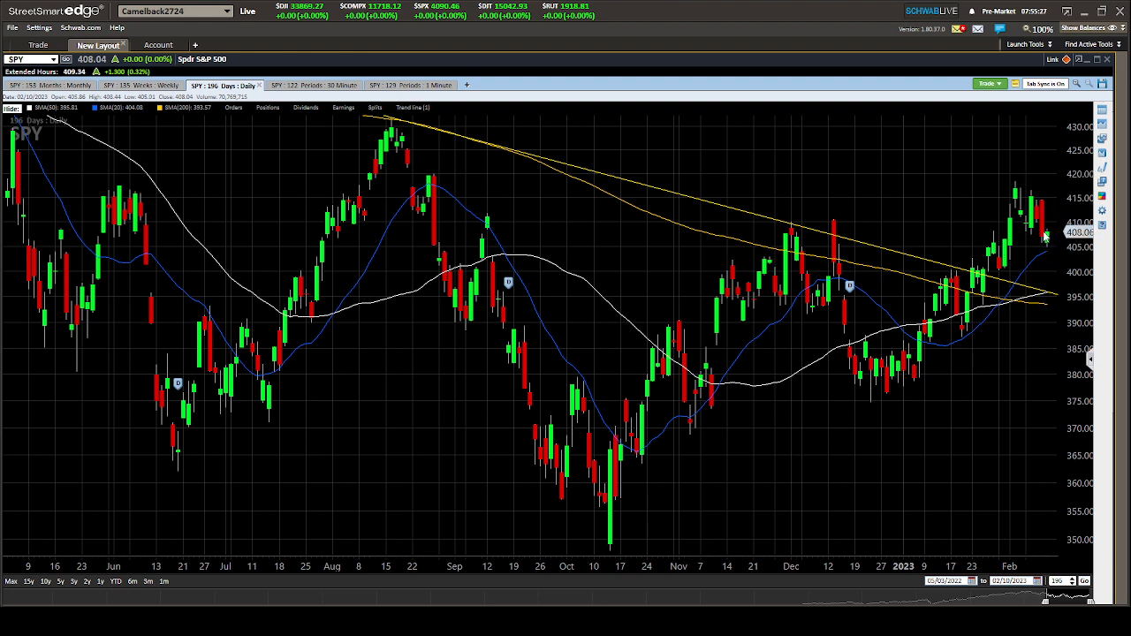
mouse_move(1011, 183)
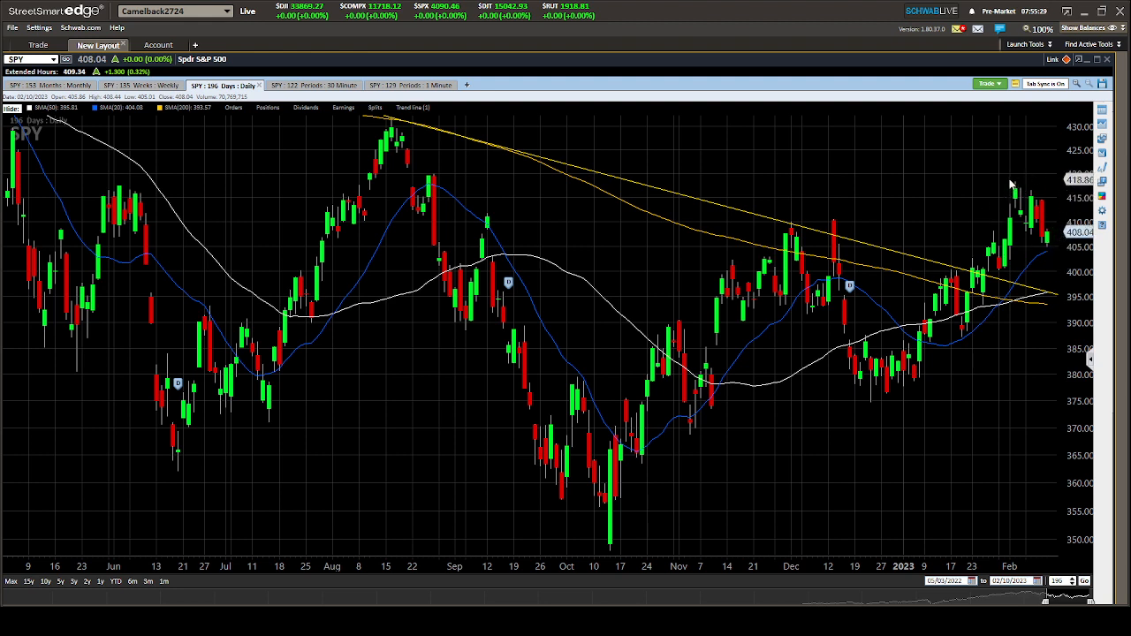
mouse_move(1012, 193)
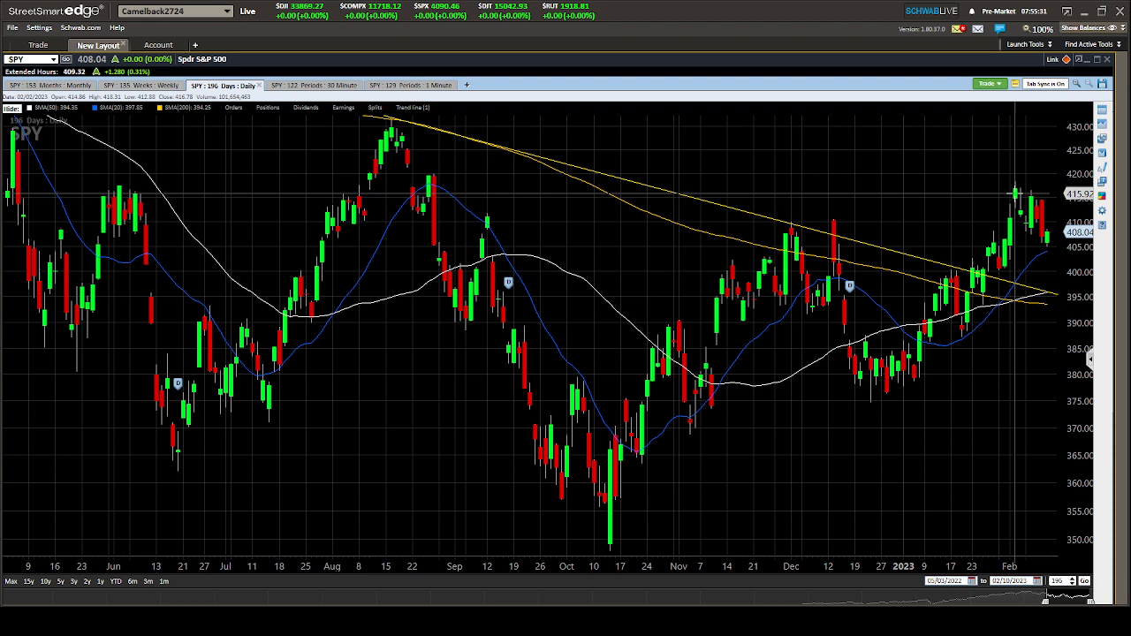
mouse_move(1015, 198)
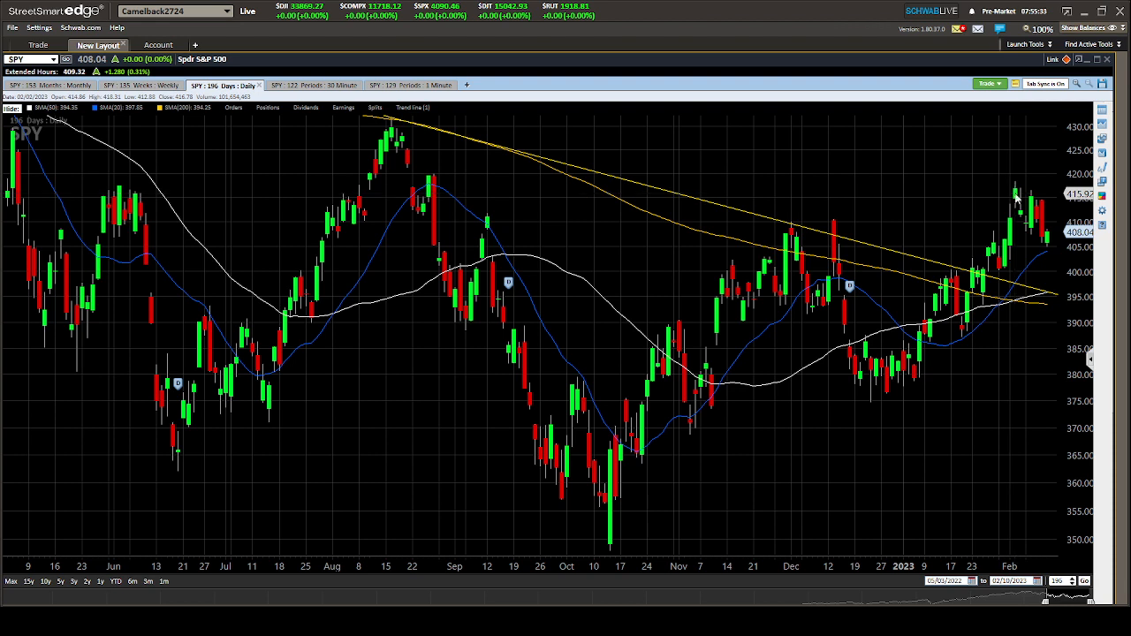
mouse_move(1040, 233)
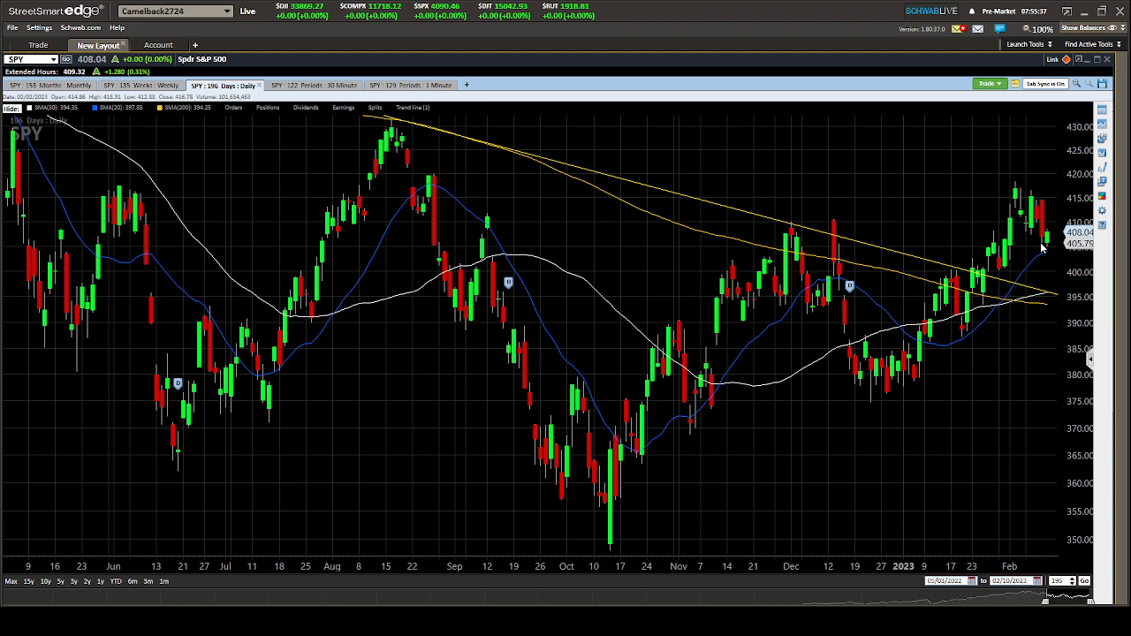
mouse_move(1046, 237)
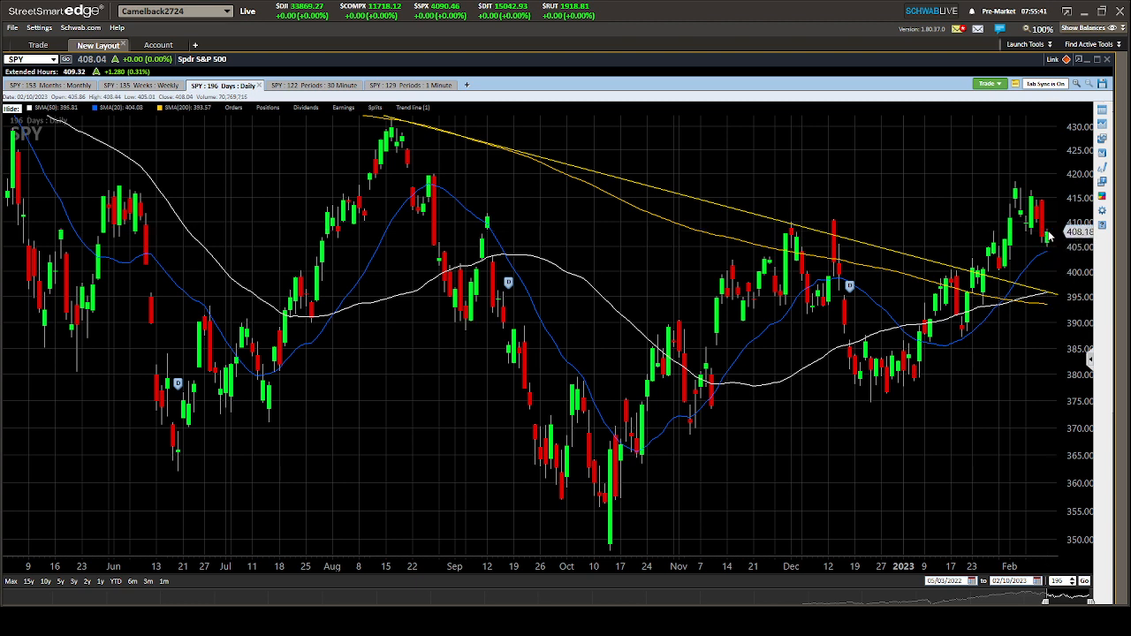
mouse_move(1064, 251)
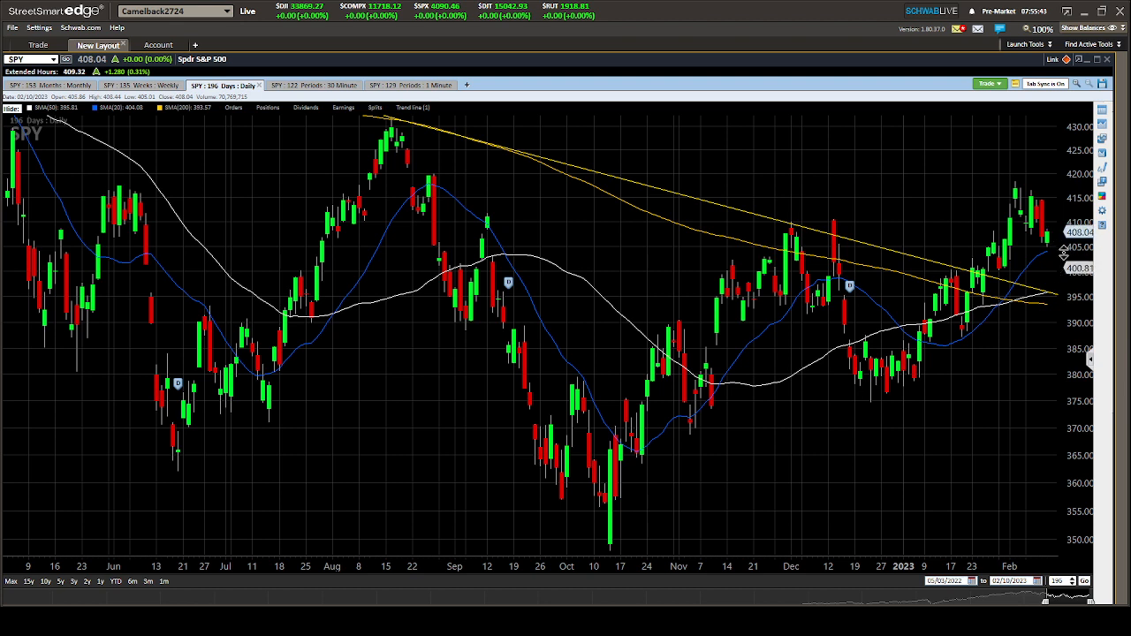